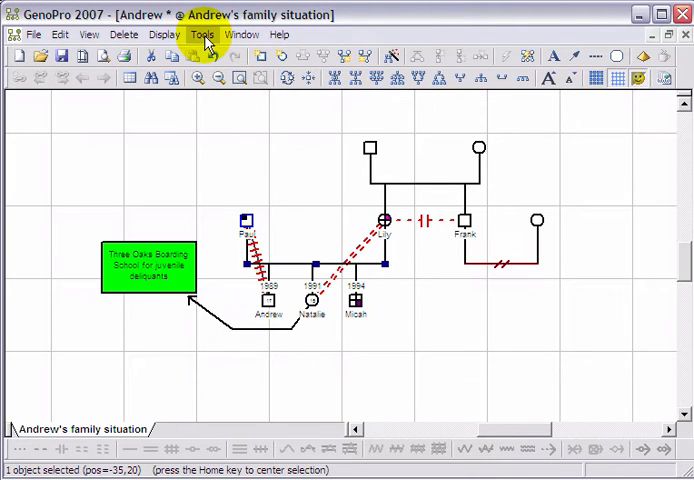
# Step: Open the Tools menu to reach the Tag Editor
pyautogui.click(202, 34)
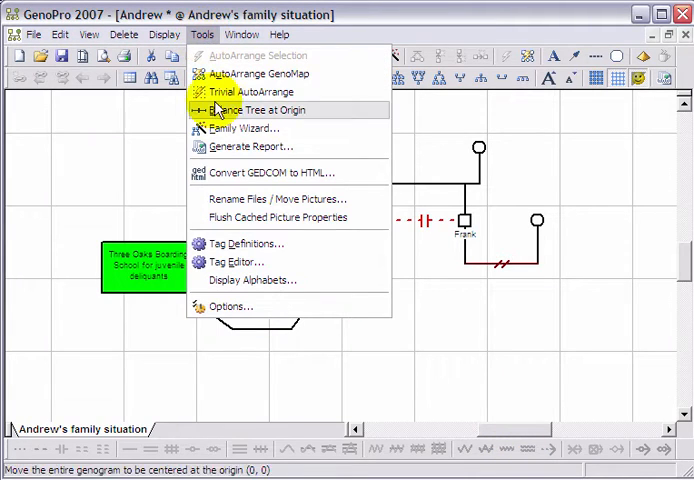
pyautogui.moveTo(240, 262)
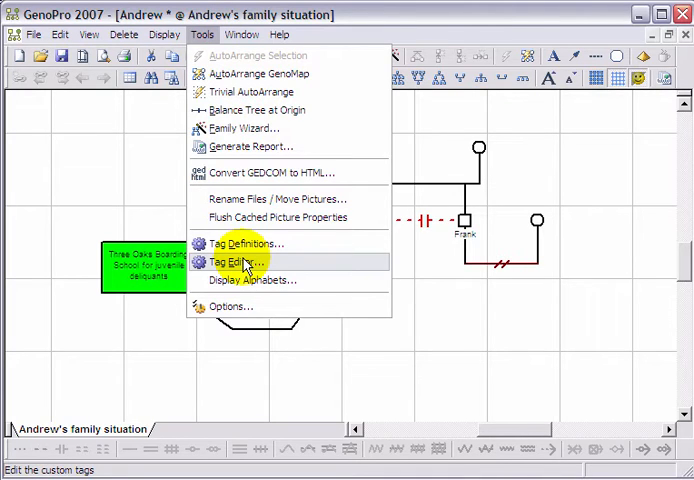
# Step: Open the Tag Editor, view Union layouts, then add a new Individual dialog layout
pyautogui.click(242, 261)
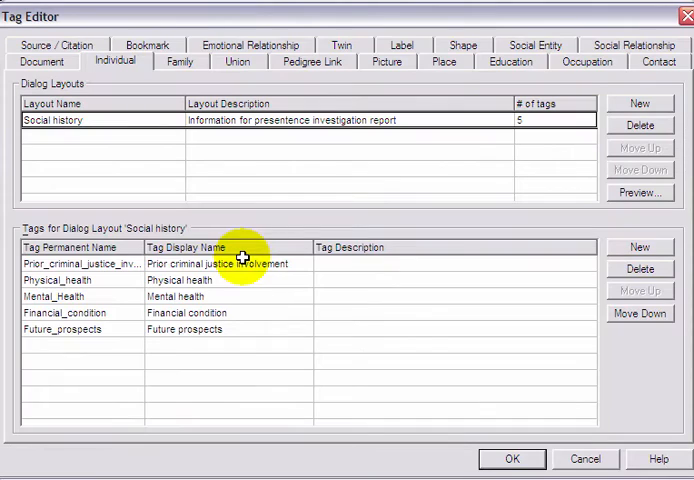
pyautogui.click(180, 61)
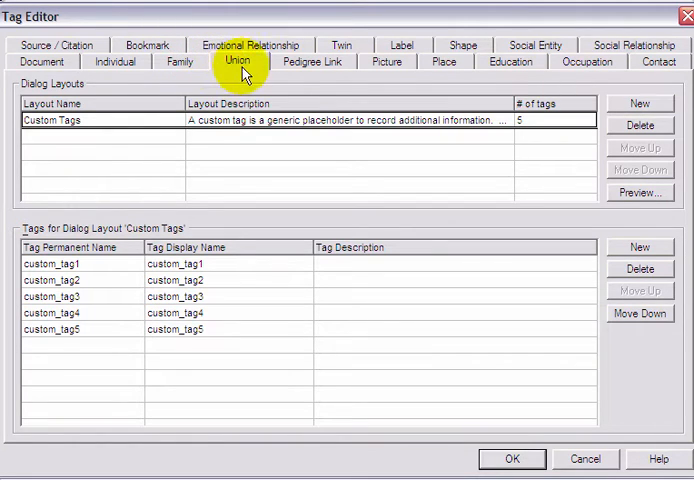
pyautogui.click(115, 62)
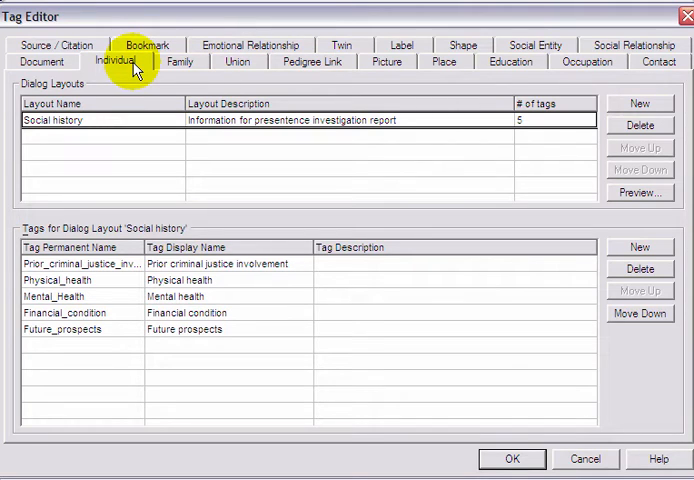
pyautogui.click(640, 103)
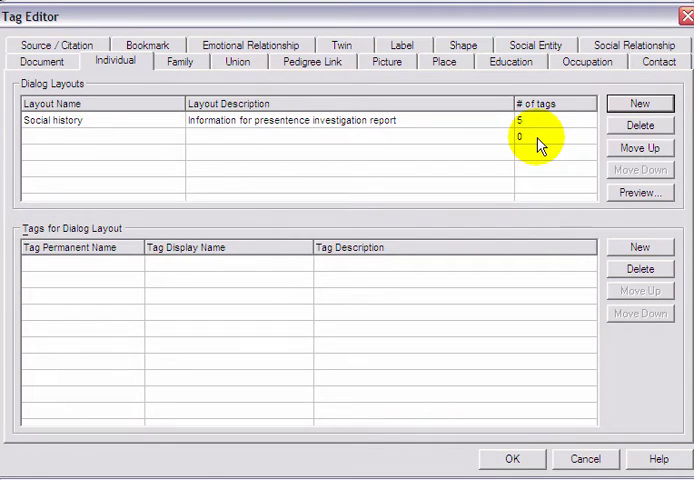
# Step: Name the layout Religion, add Religious_affiliation, Denomination and Place_of_worship tags, and confirm
pyautogui.write('Religion')
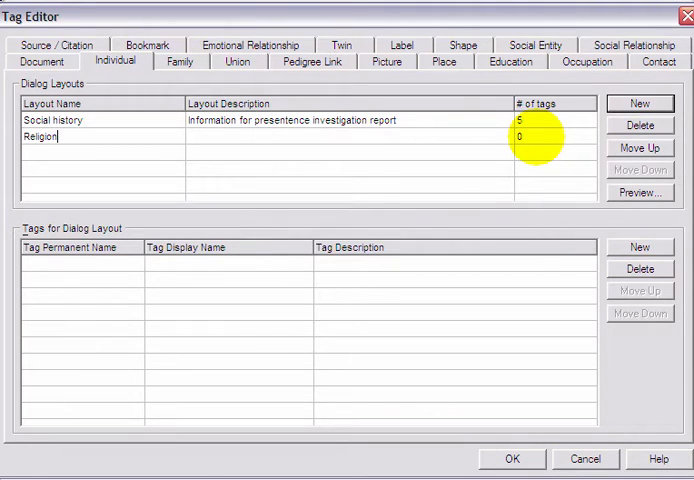
pyautogui.click(640, 246)
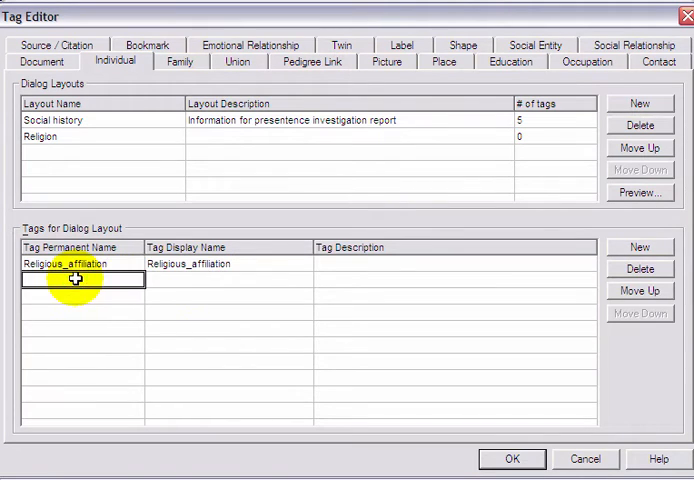
pyautogui.write('Denomination')
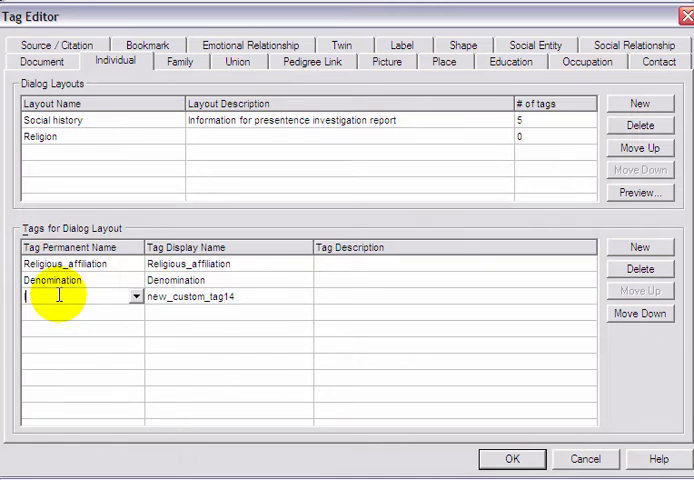
pyautogui.write('p')
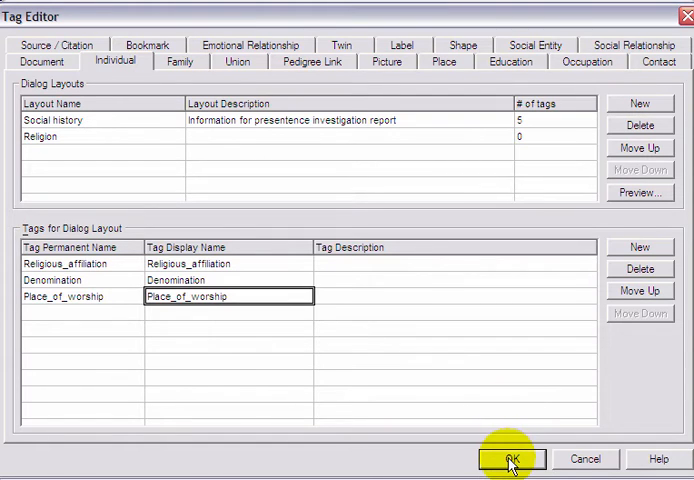
pyautogui.click(510, 458)
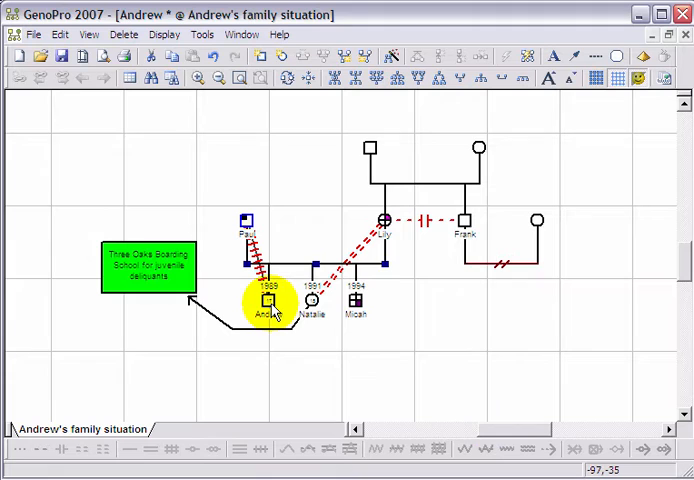
# Step: Select Andrew's square in the genogram and open his Properties window
pyautogui.click(267, 300)
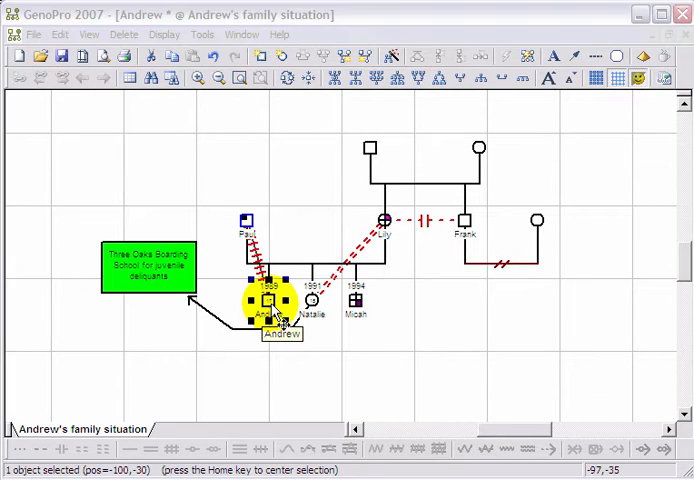
pyautogui.doubleClick(268, 303)
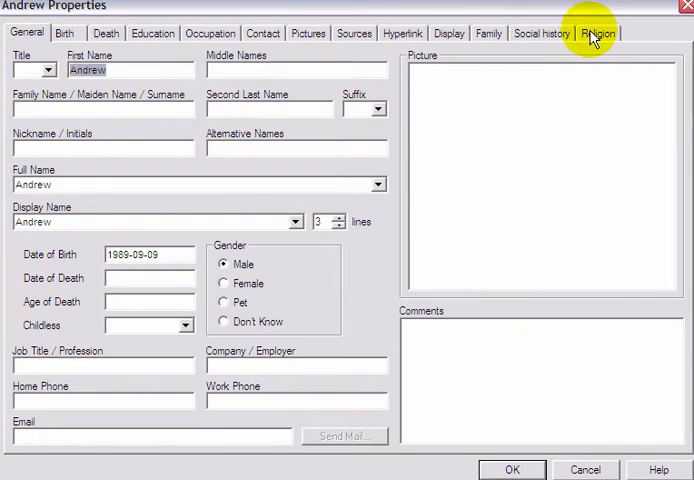
# Step: Fill Andrew's Religion fields with Christian, Baptist and Faith Bible Church
pyautogui.click(597, 33)
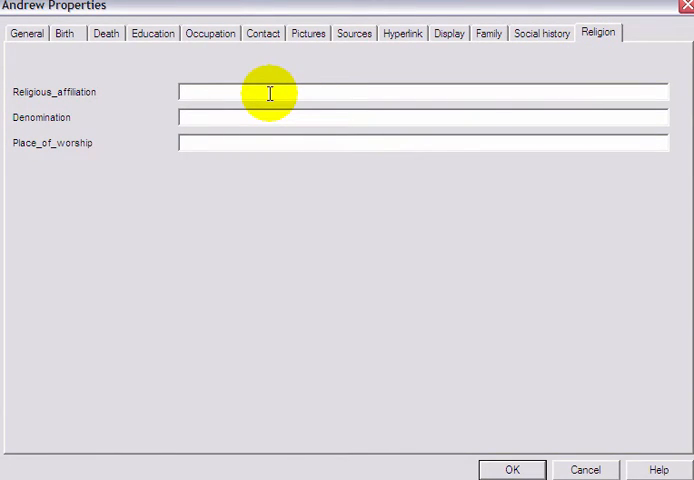
pyautogui.write('Christ')
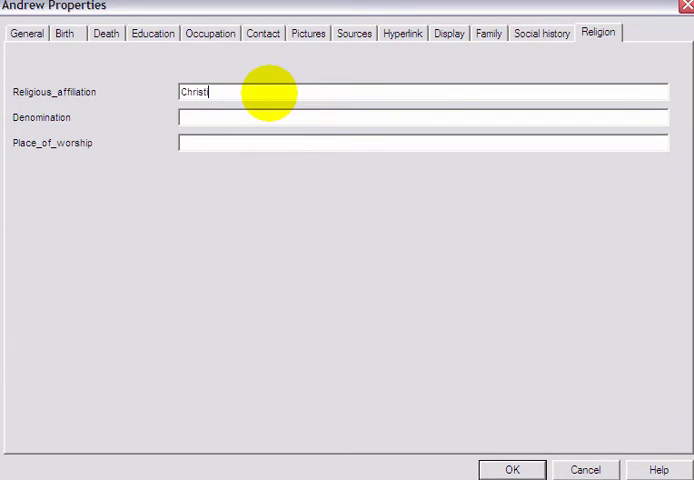
pyautogui.write('B')
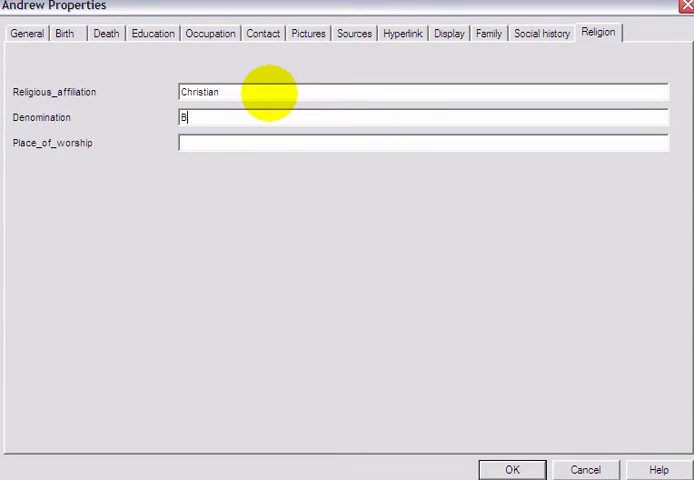
pyautogui.write('aptist')
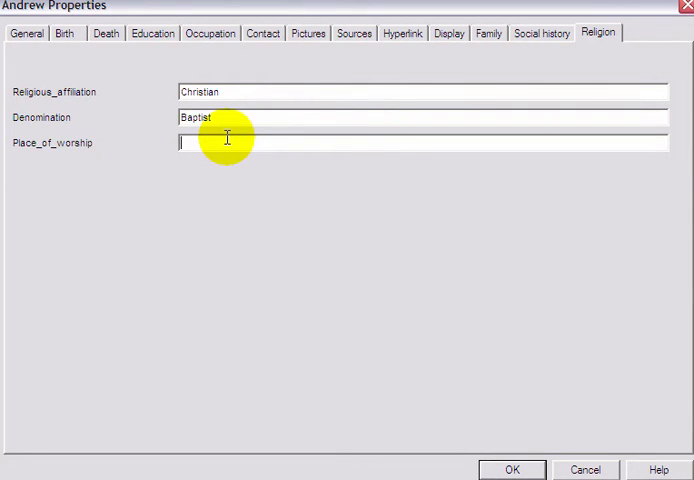
pyautogui.write('Faith')
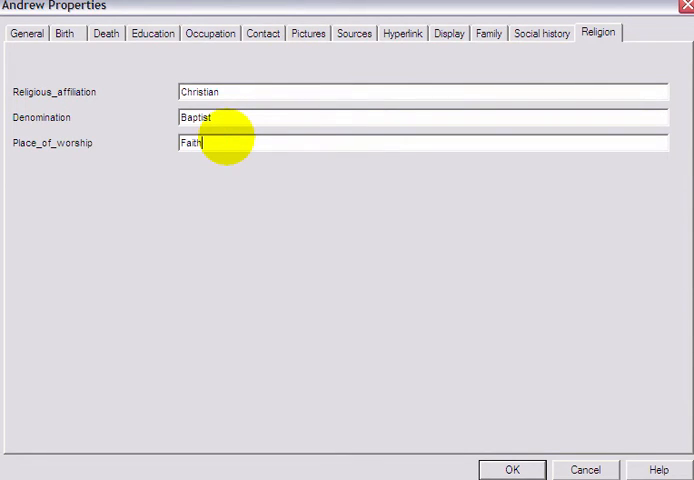
pyautogui.write('Bib')
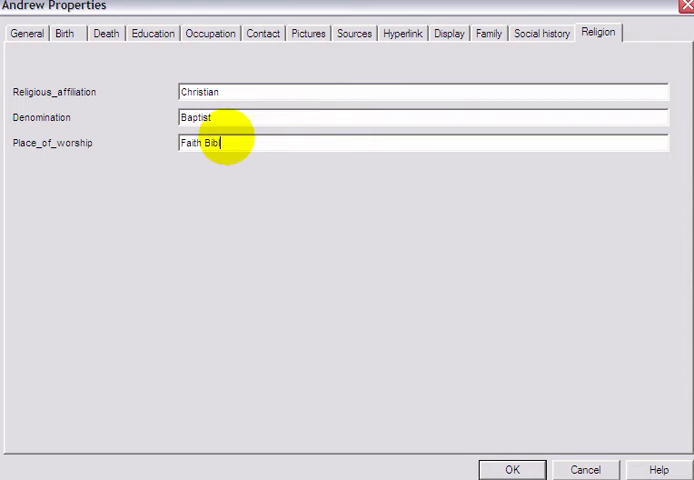
pyautogui.write('le Church')
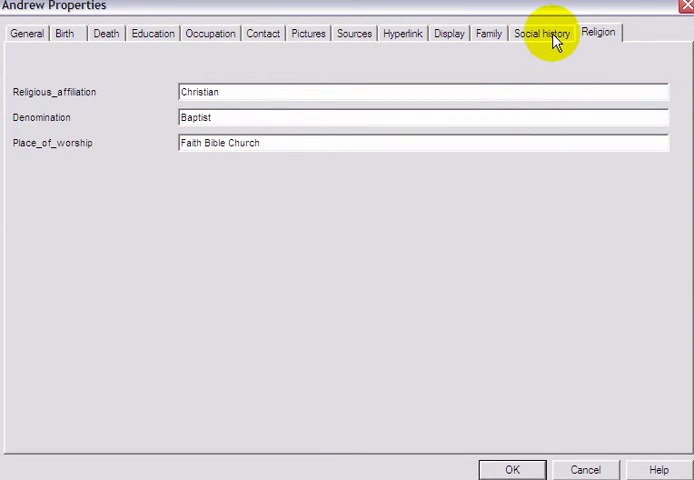
# Step: Review Andrew's Social history tab, then save and close his properties
pyautogui.click(545, 33)
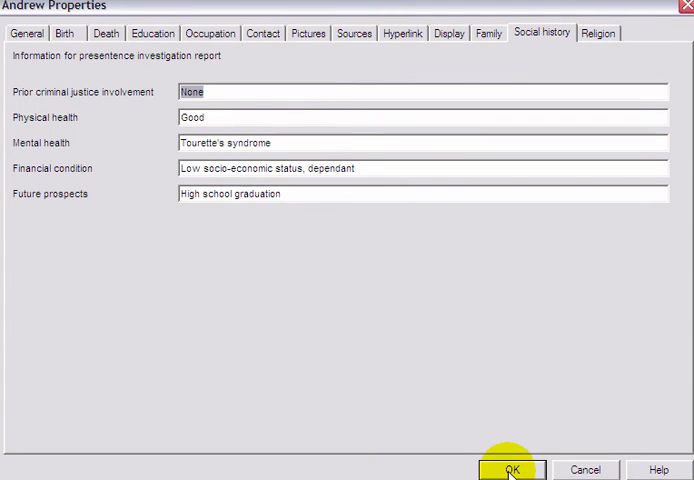
pyautogui.click(509, 469)
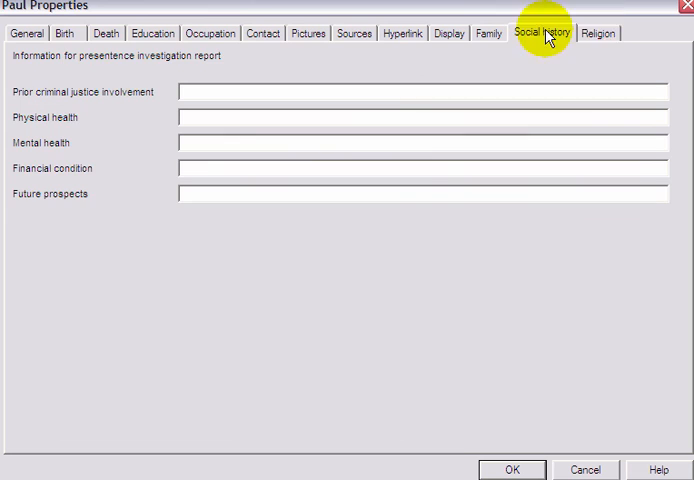
# Step: View Paul's empty Religion fields and close his properties unchanged
pyautogui.click(598, 33)
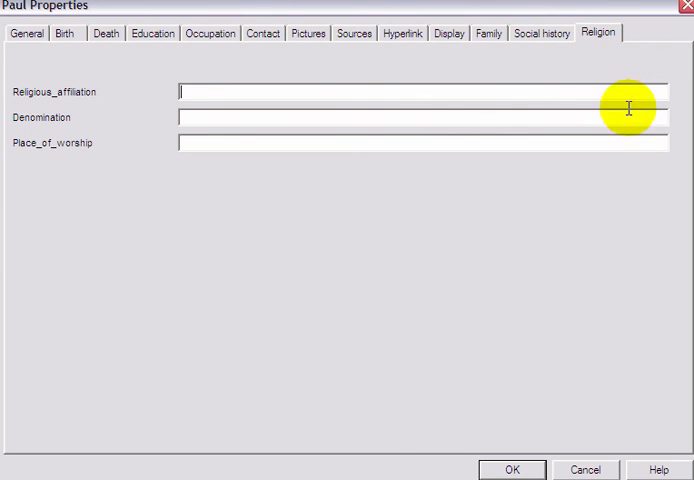
pyautogui.click(510, 469)
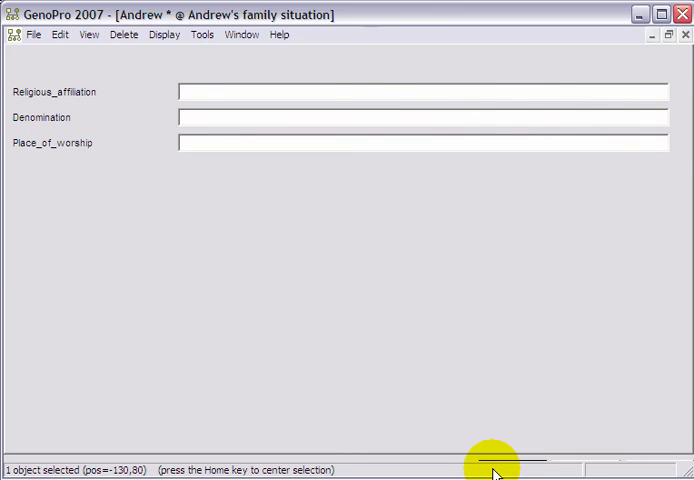